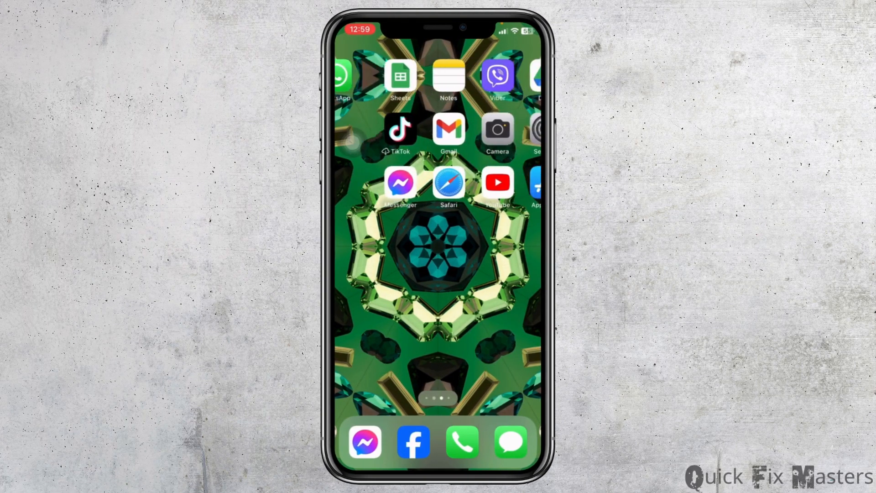
Launch Facebook from the dock to reach the news feed
left_click(414, 442)
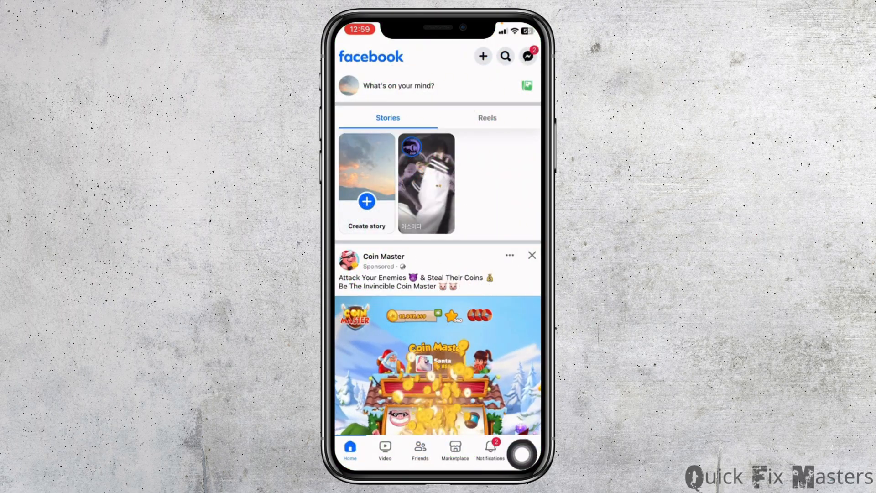
left_click(525, 450)
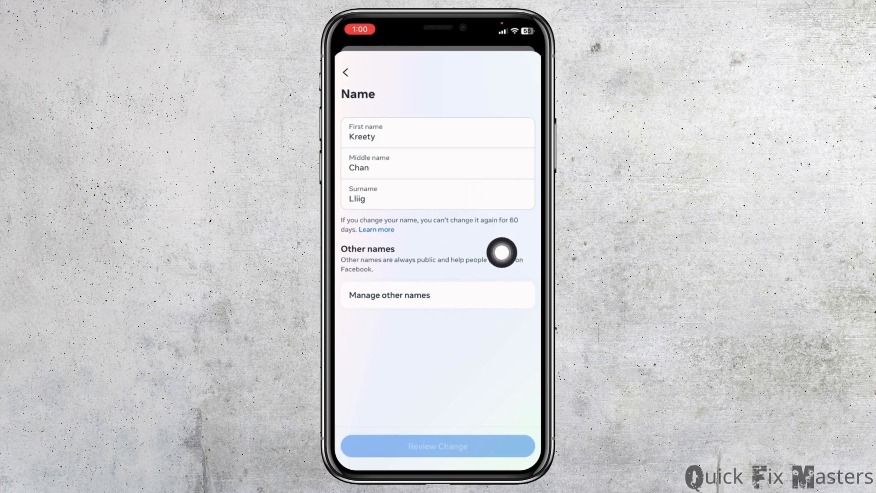
mouse_move(524, 154)
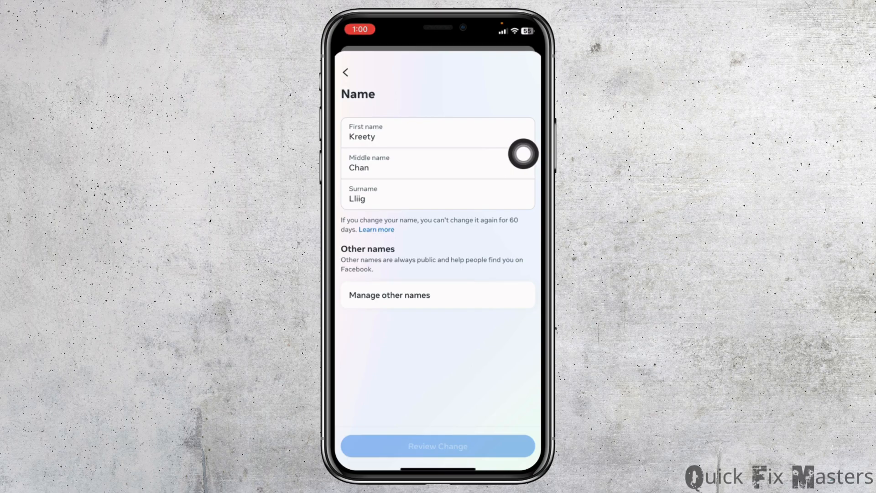
left_click(438, 137)
type("Eva")
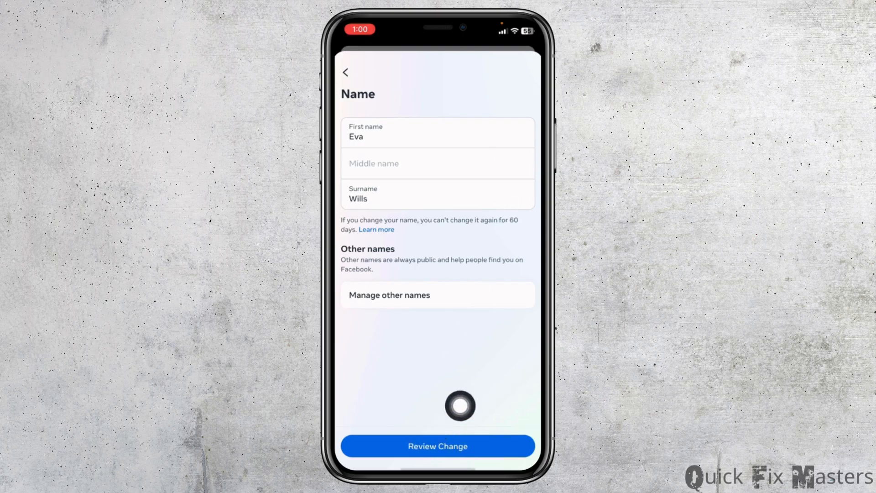
left_click(438, 446)
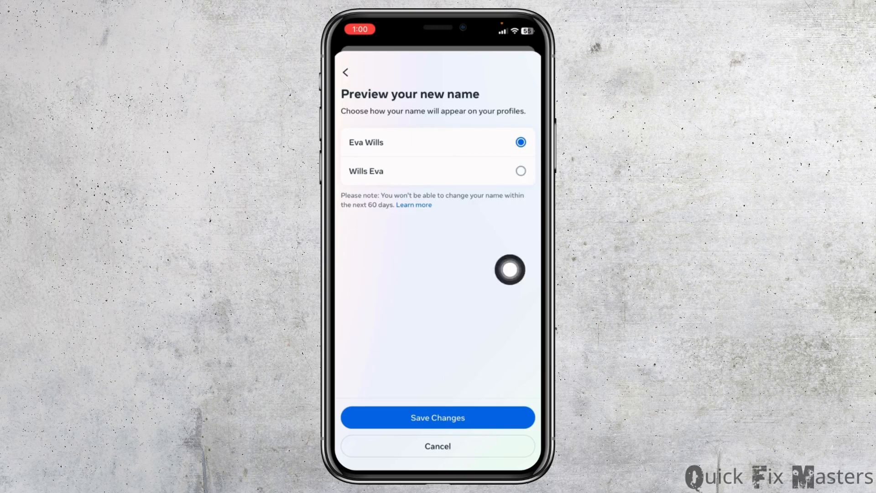
left_click(438, 417)
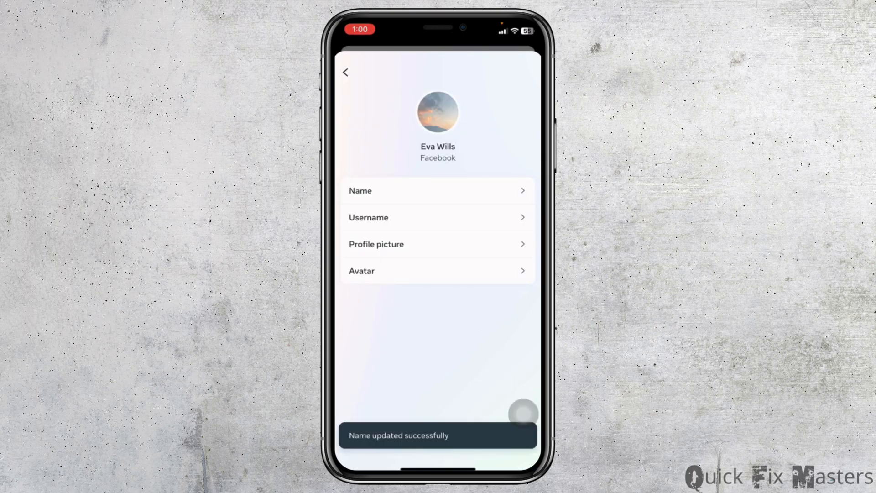